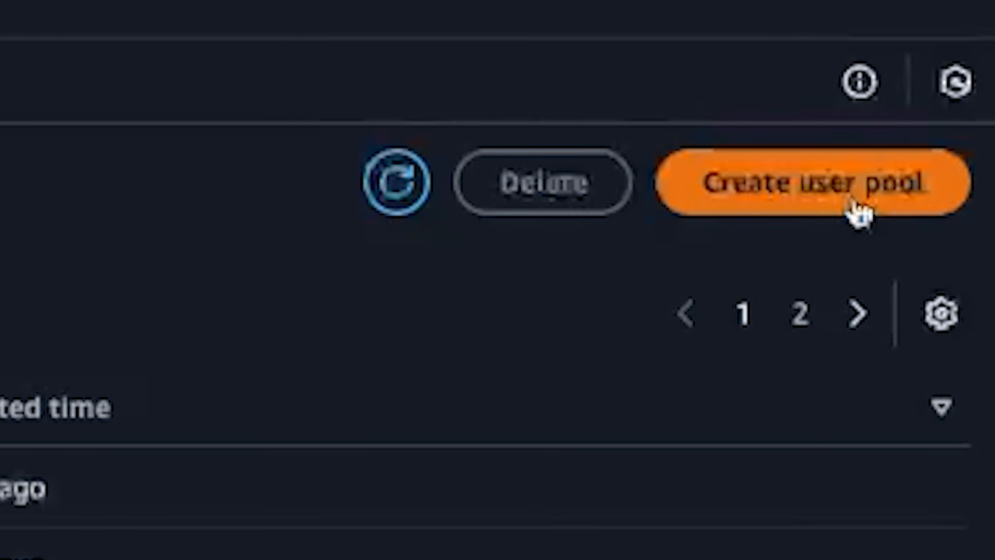
# Create the thumbshot-dev-UserPool user pool and copy its user pool ID
pyautogui.click(813, 182)
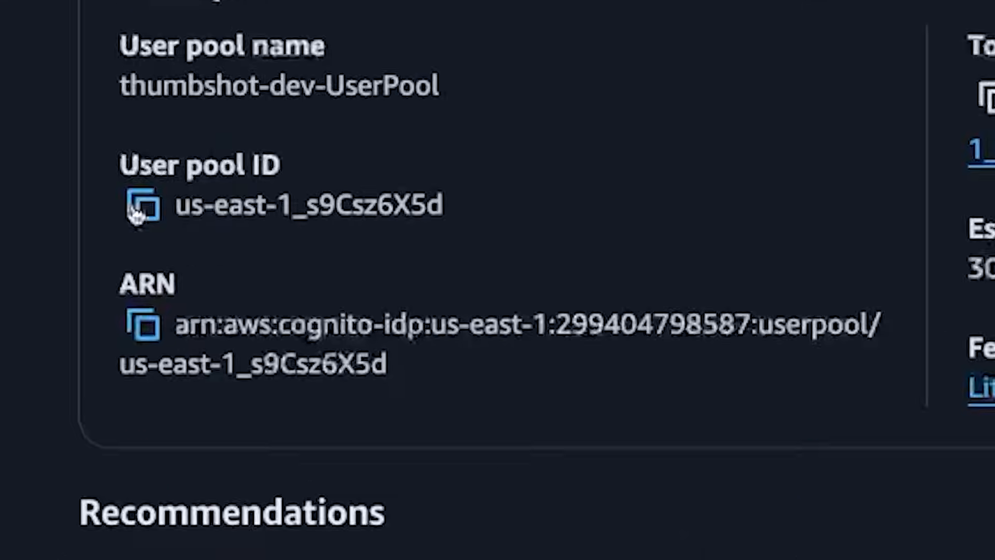
pyautogui.click(142, 205)
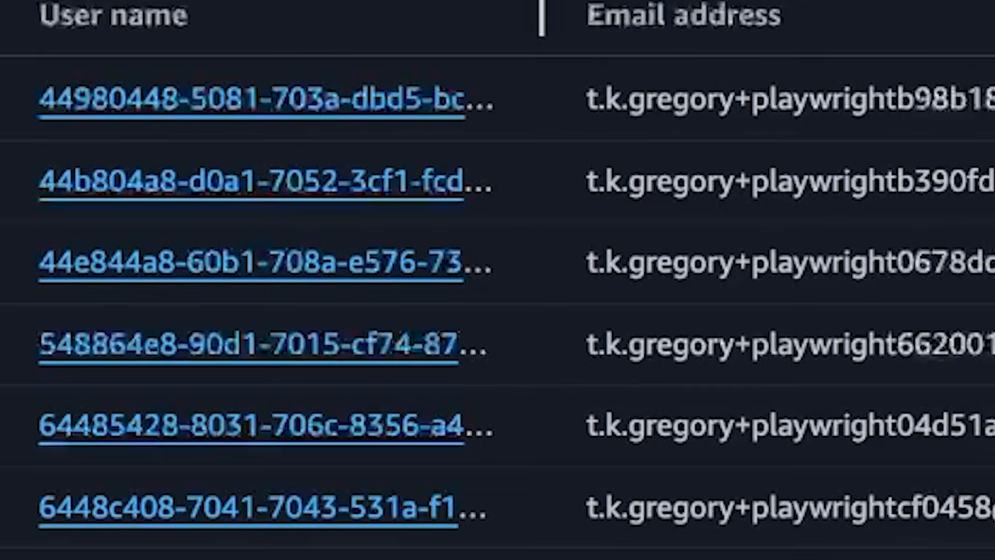
# Scroll through the user pool's Users list showing email addresses
pyautogui.scroll(-3)
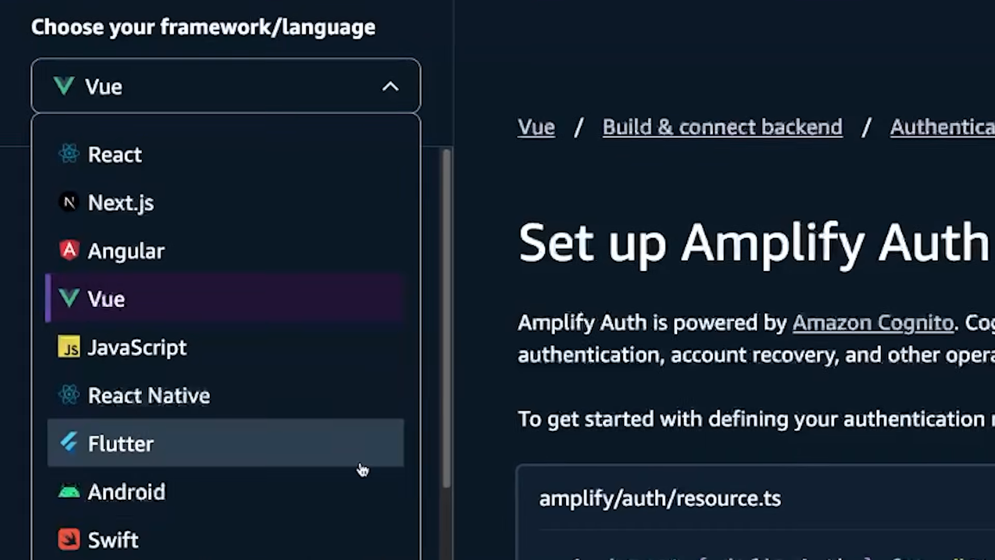
pyautogui.click(225, 86)
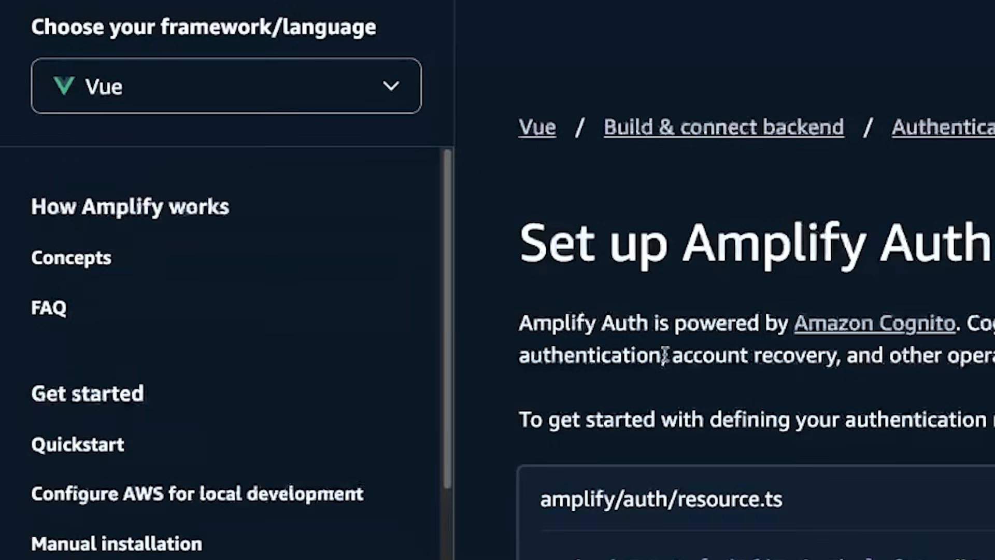
pyautogui.scroll(-3)
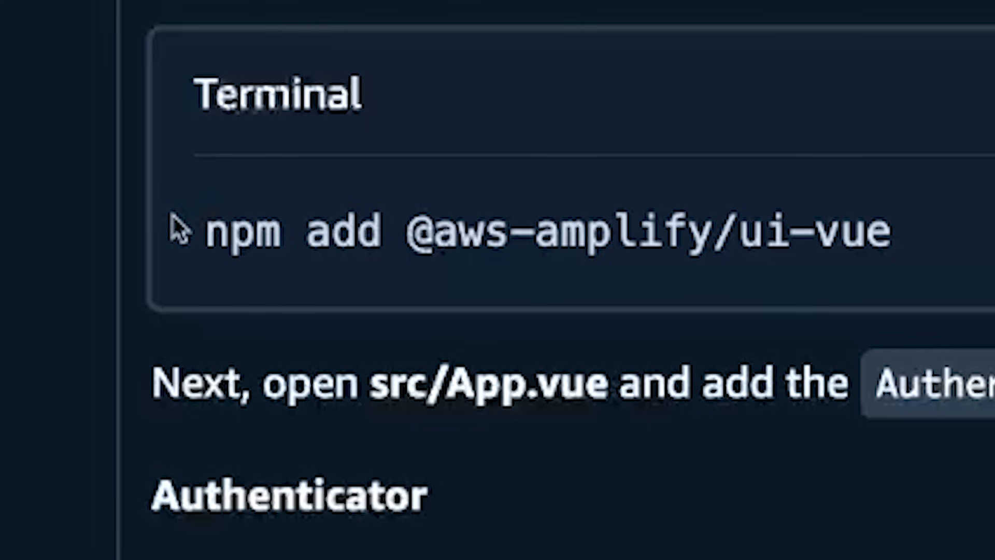
pyautogui.tripleClick(444, 230)
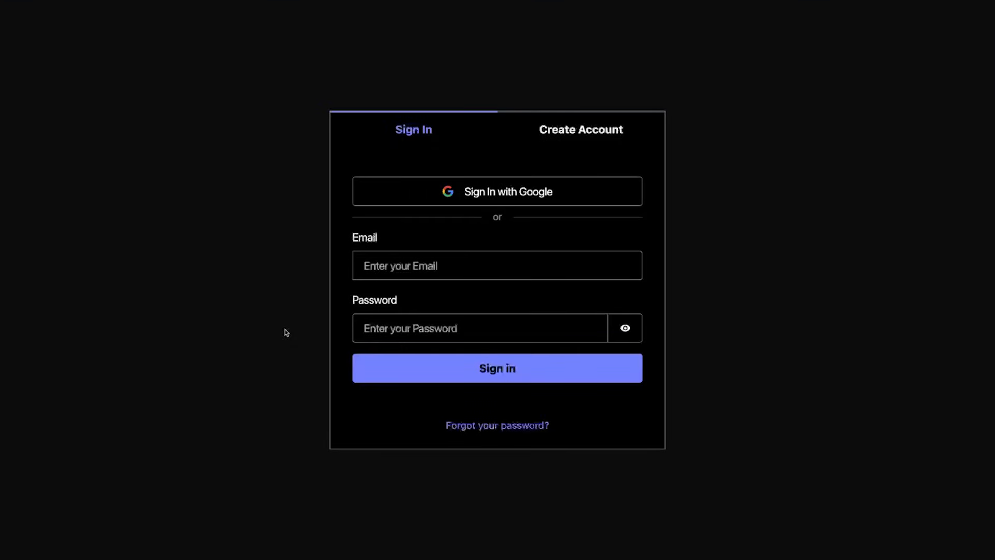
pyautogui.click(580, 130)
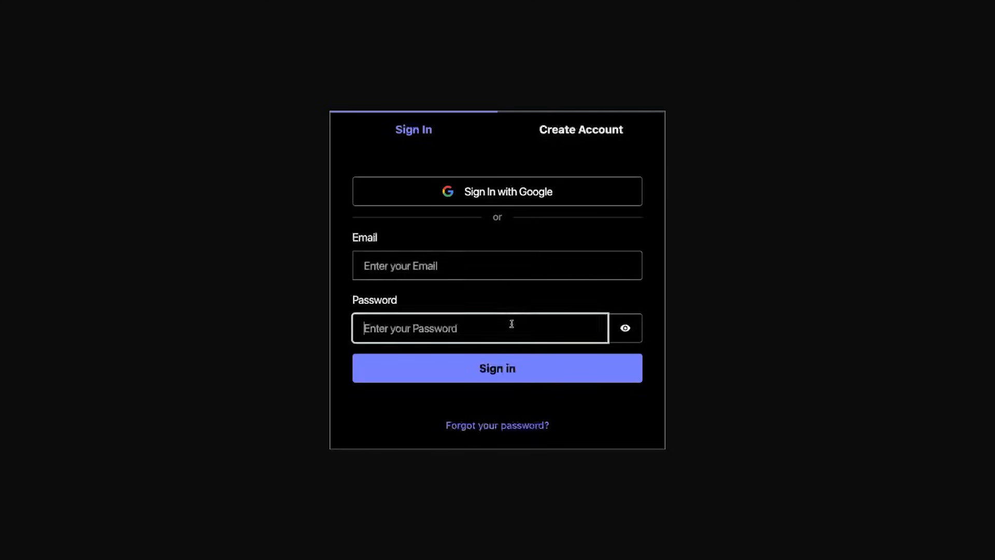
pyautogui.moveTo(540, 199)
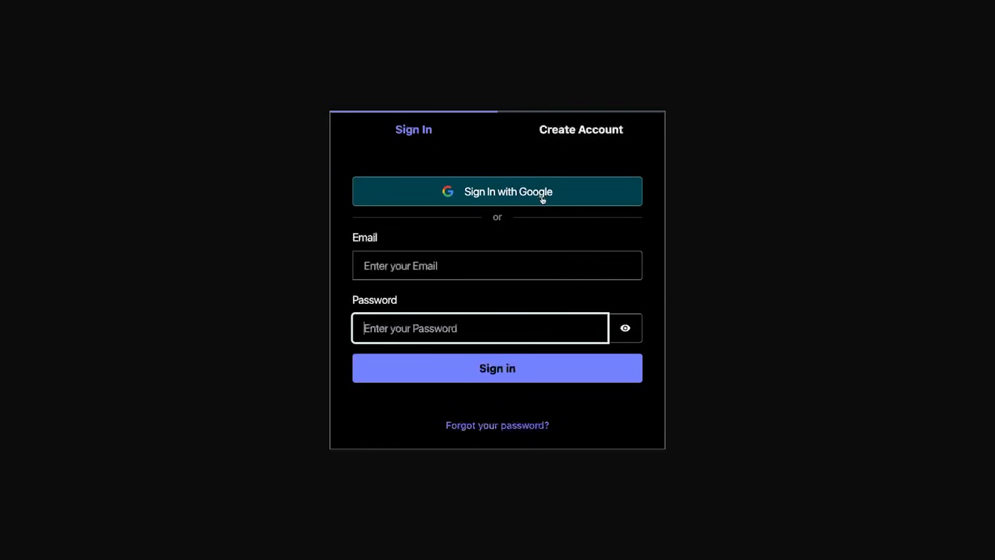